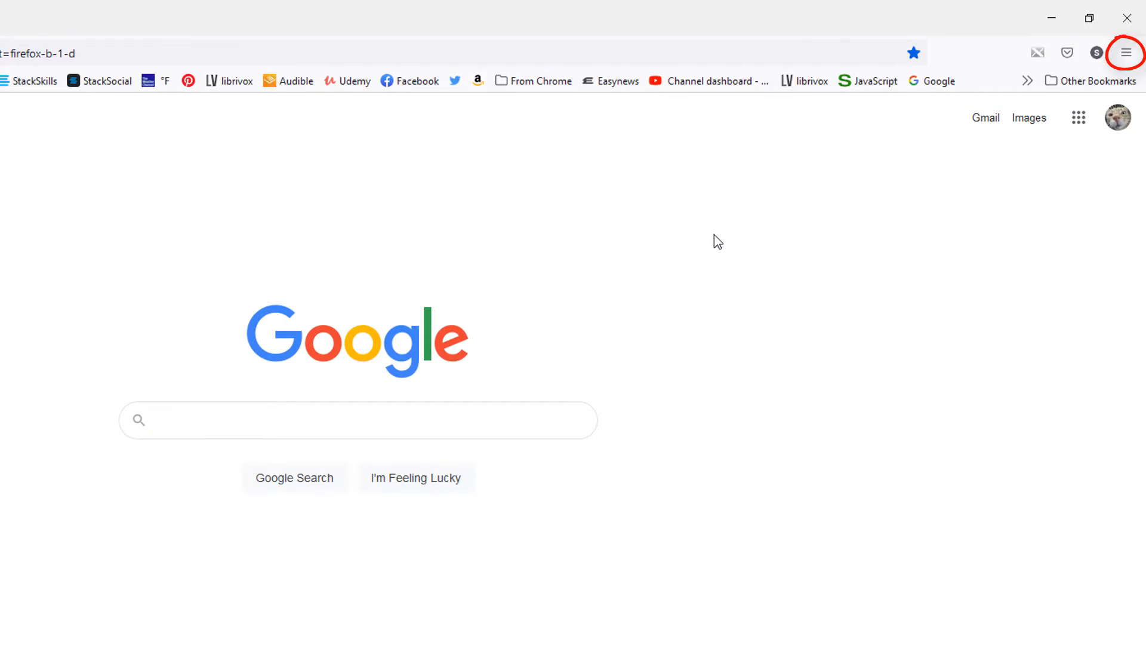
{"action": "mouse_move", "coordinate": [1126, 52]}
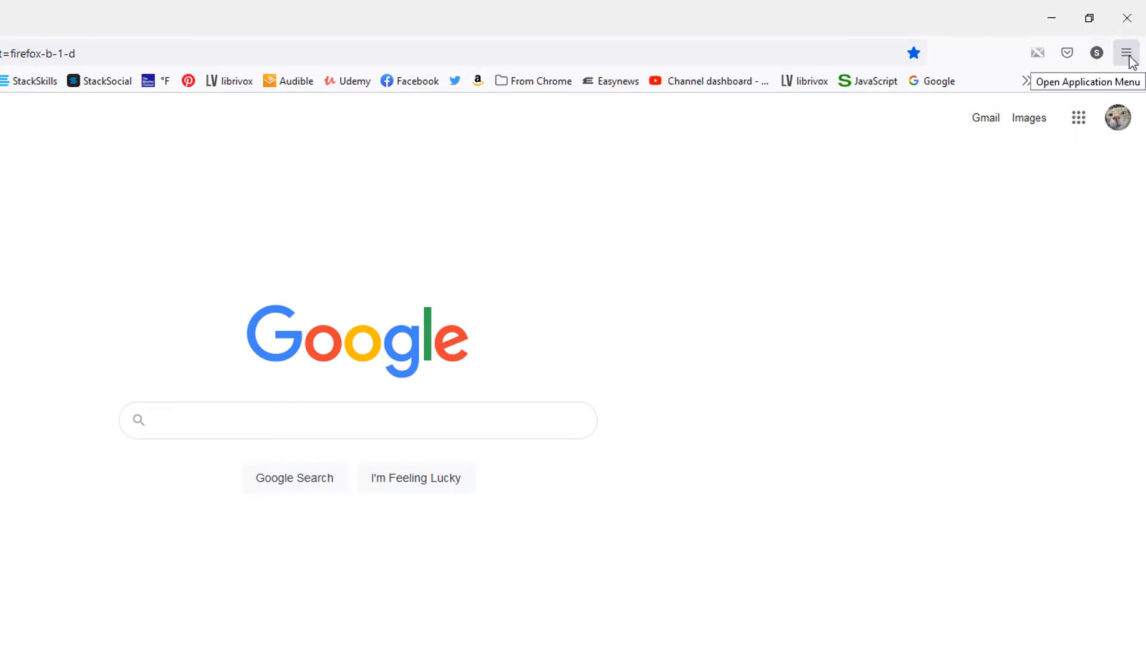
Step: Launch a private browsing window from Firefox's application menu
{"action": "left_click", "coordinate": [1126, 52]}
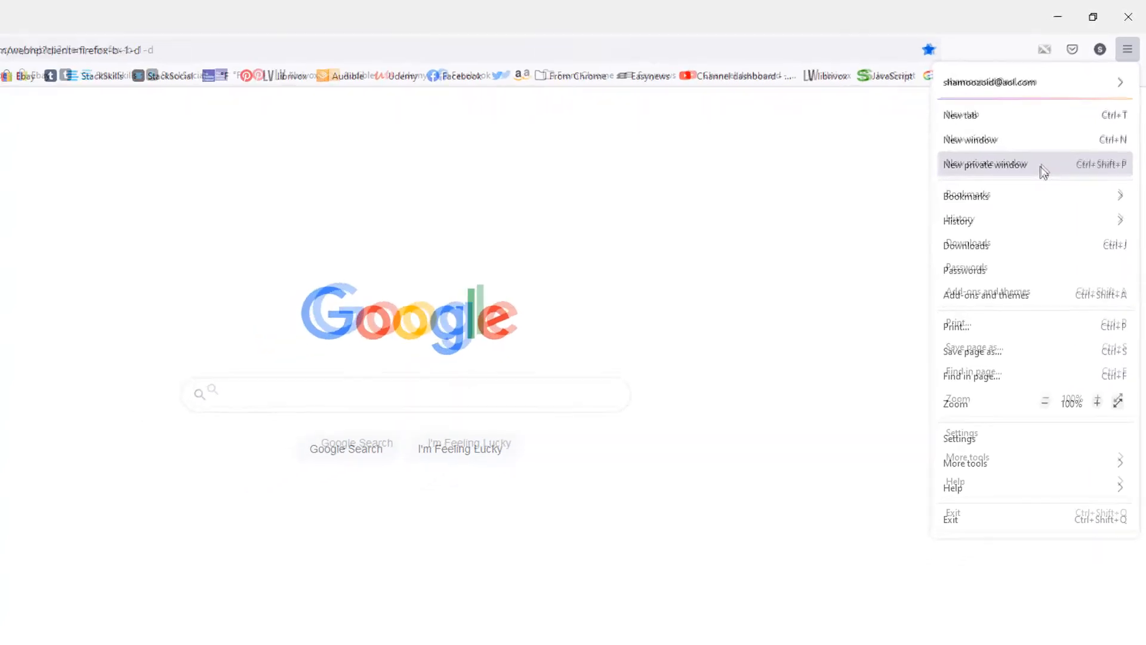
{"action": "left_click", "coordinate": [986, 164]}
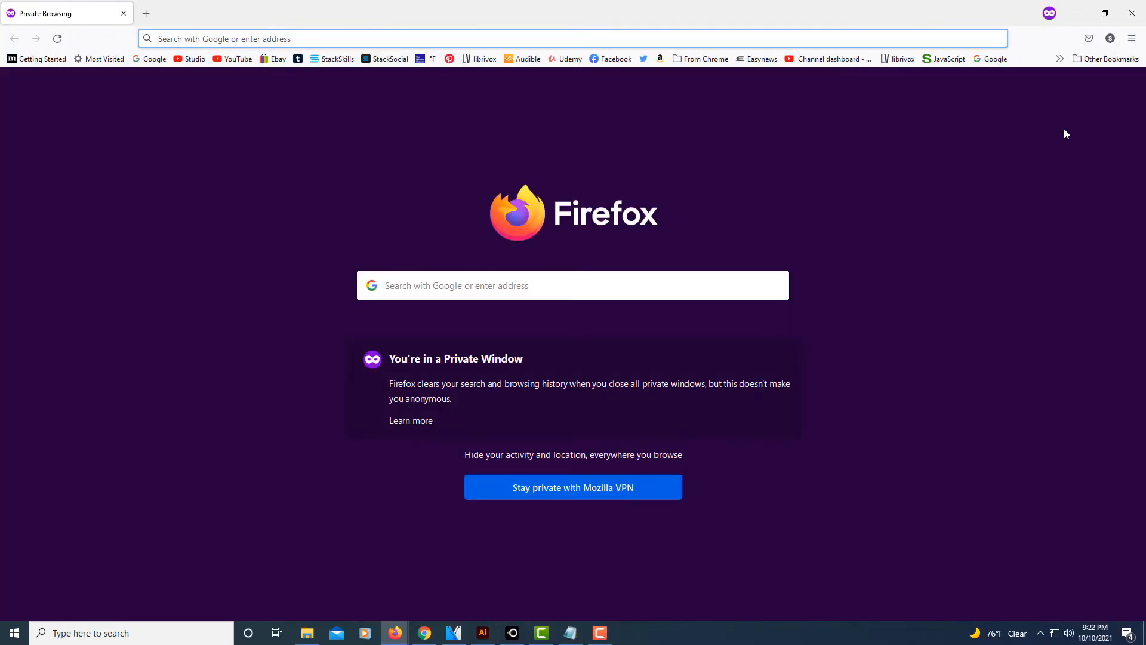
{"action": "mouse_move", "coordinate": [1053, 133]}
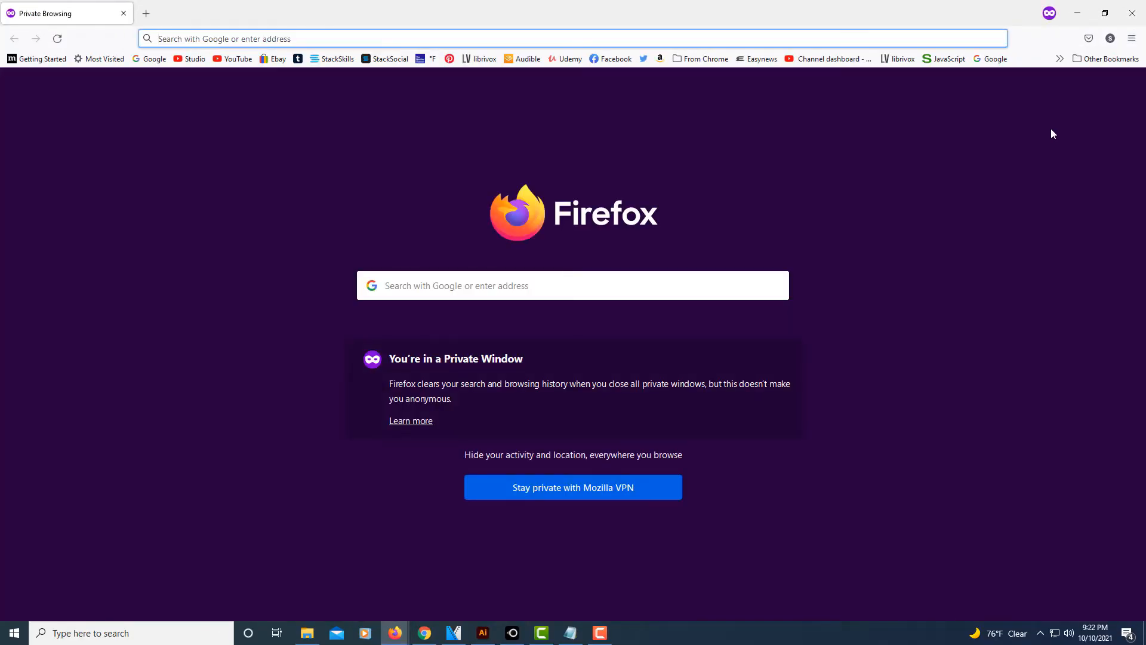